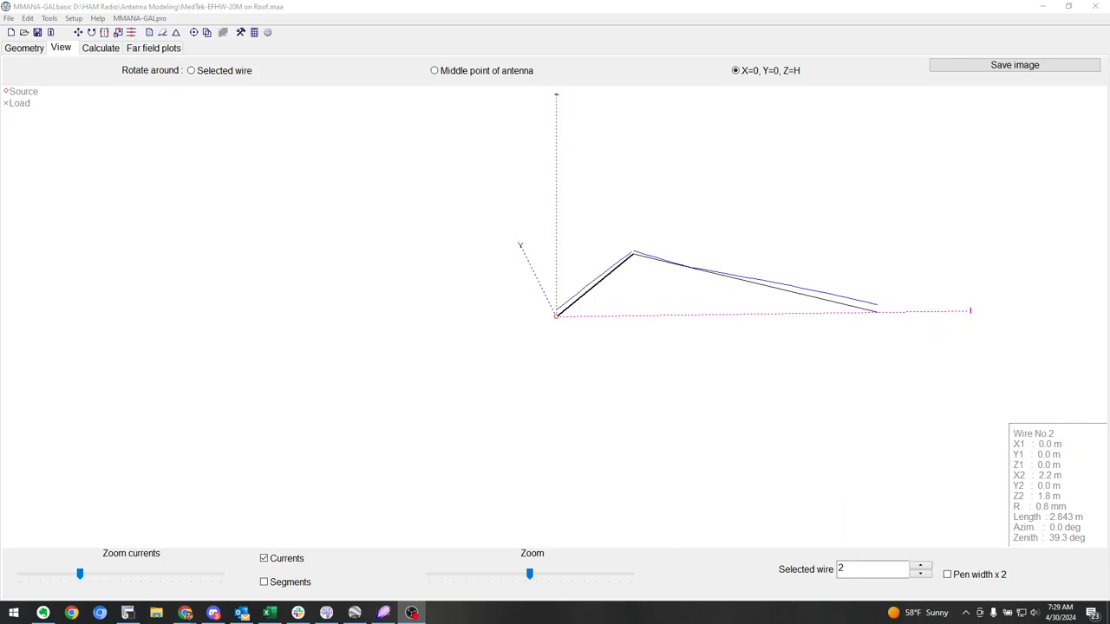
pyautogui.moveTo(552, 483)
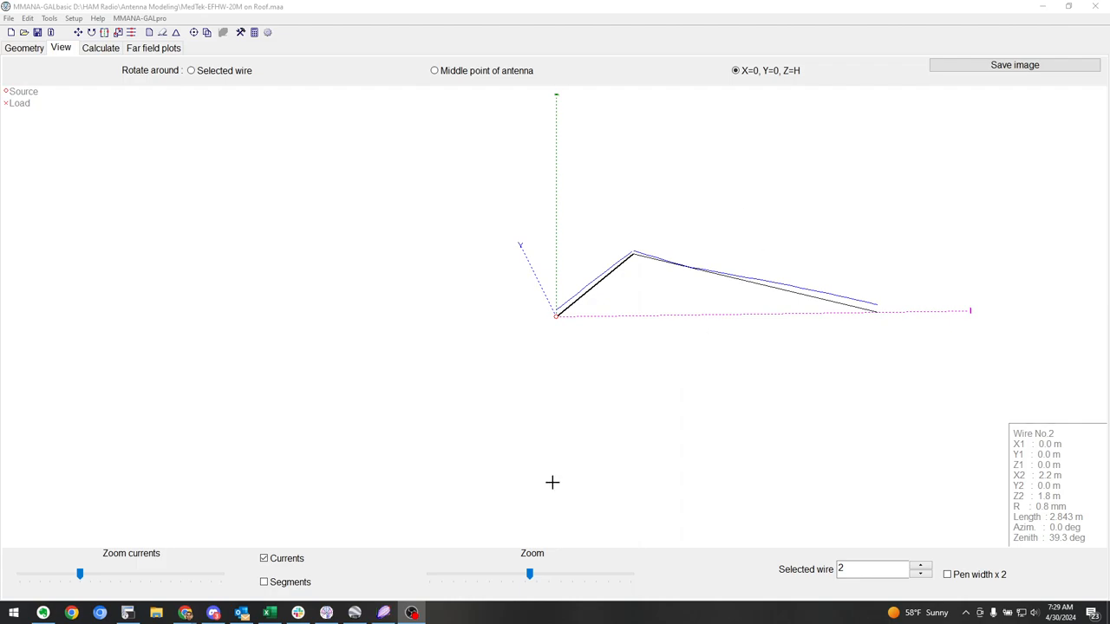
pyautogui.moveTo(3, 252)
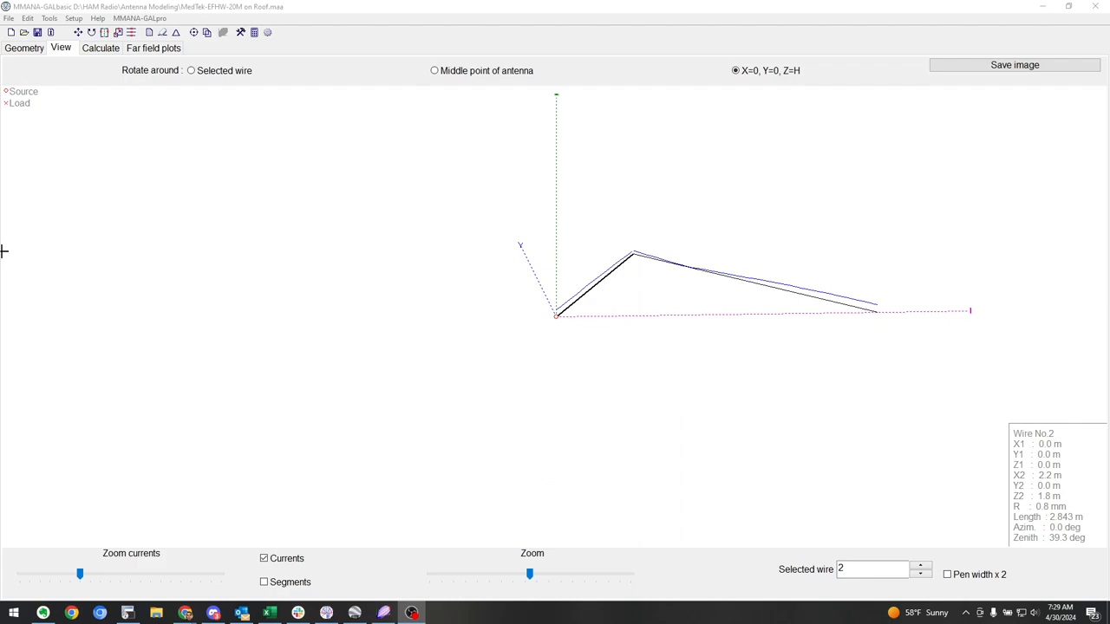
pyautogui.moveTo(549, 323)
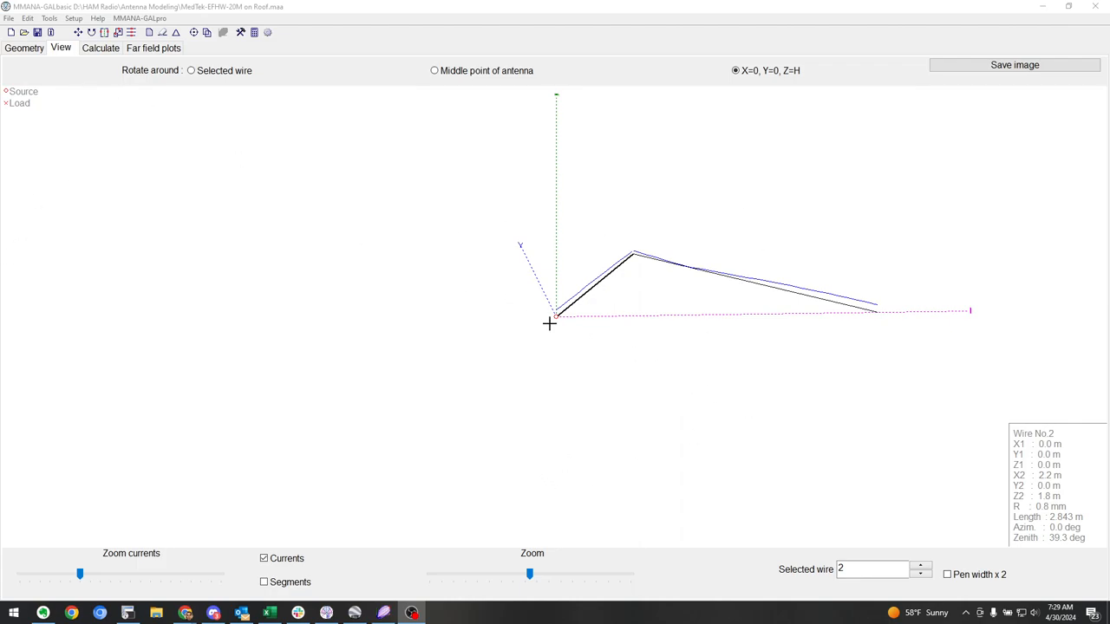
pyautogui.moveTo(1007, 339)
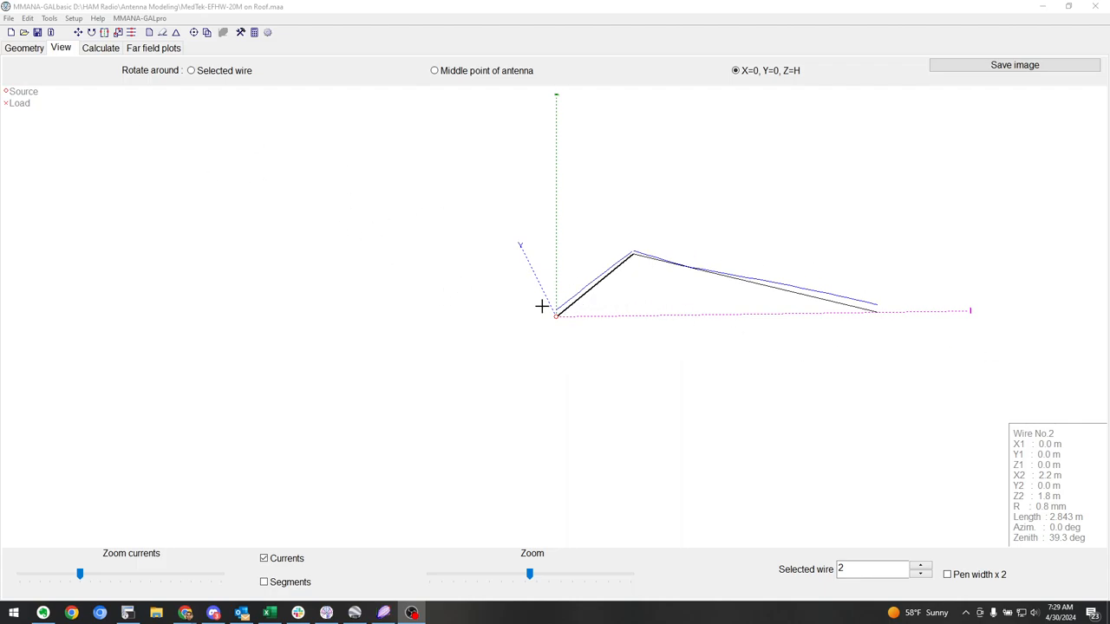
pyautogui.moveTo(577, 325)
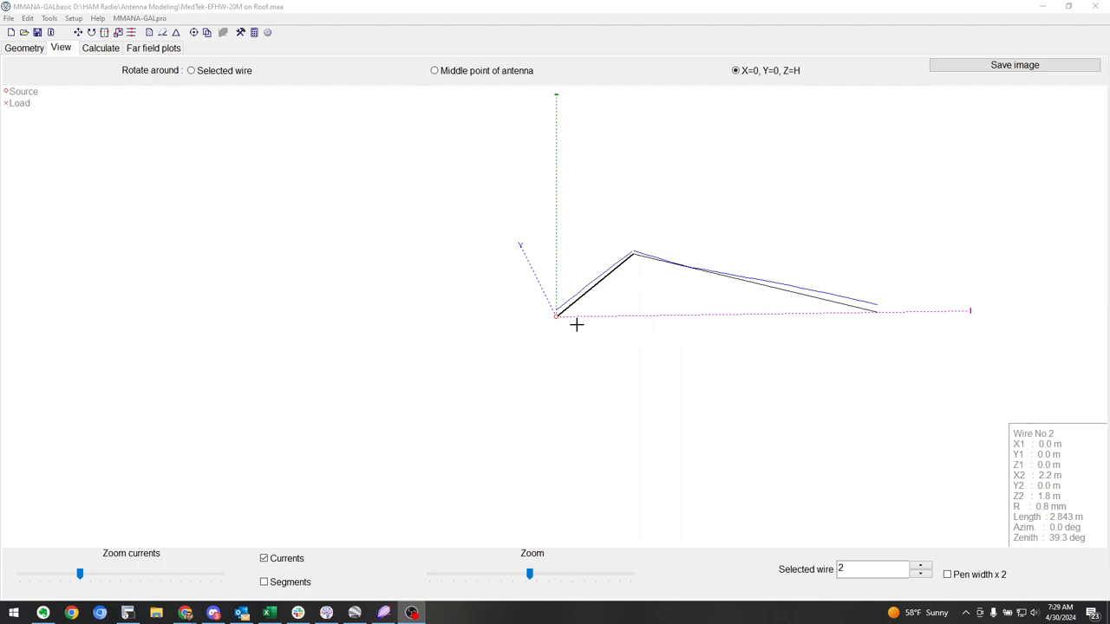
pyautogui.moveTo(569, 323)
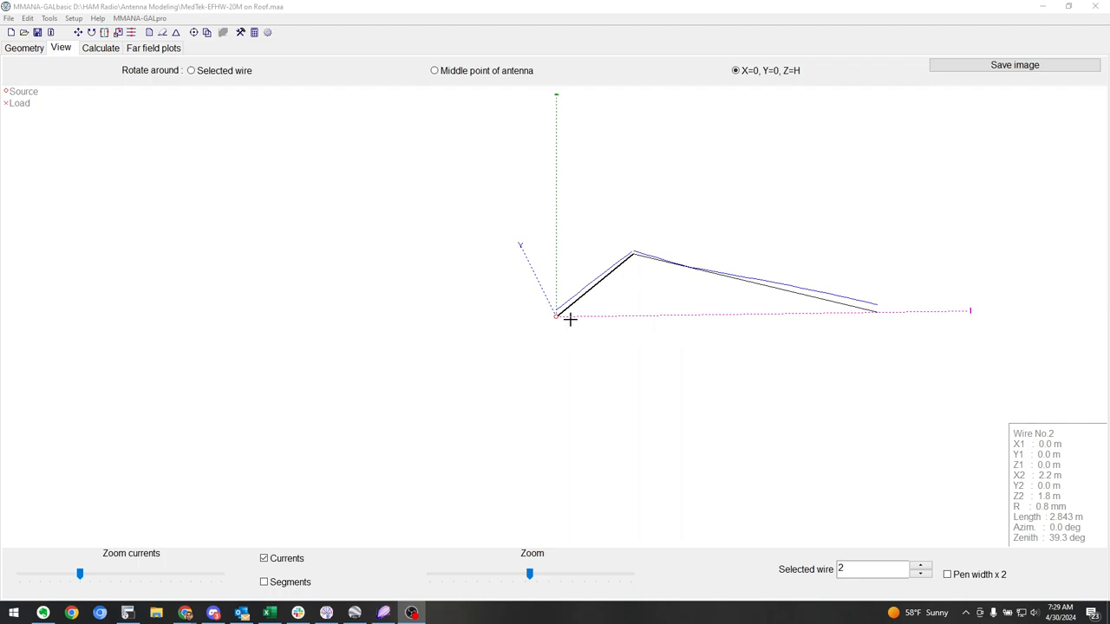
pyautogui.moveTo(842, 302)
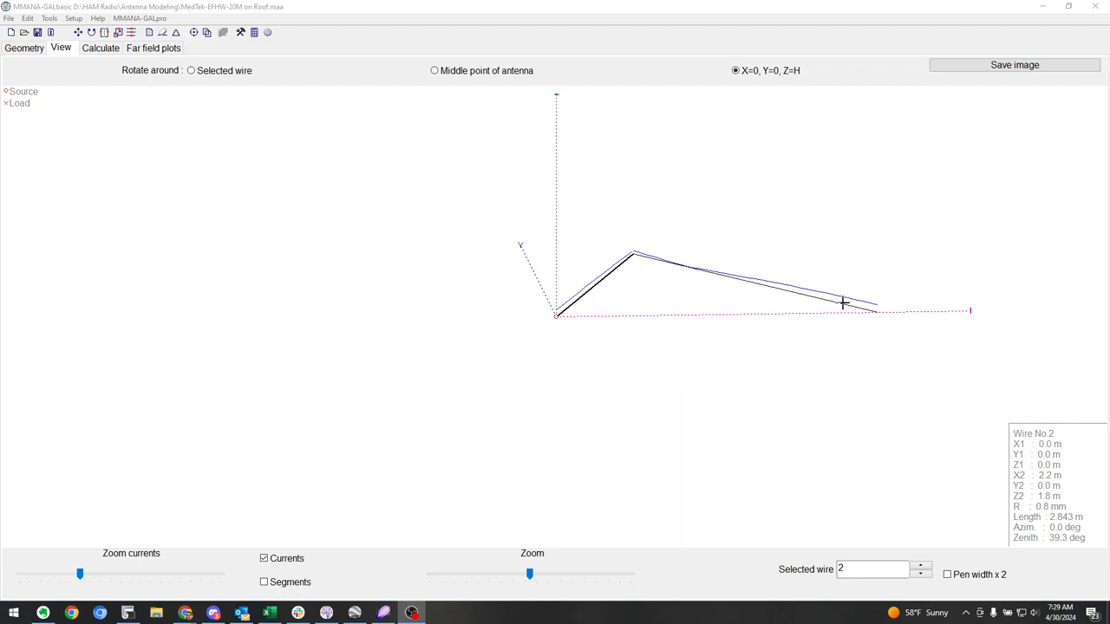
pyautogui.moveTo(146, 126)
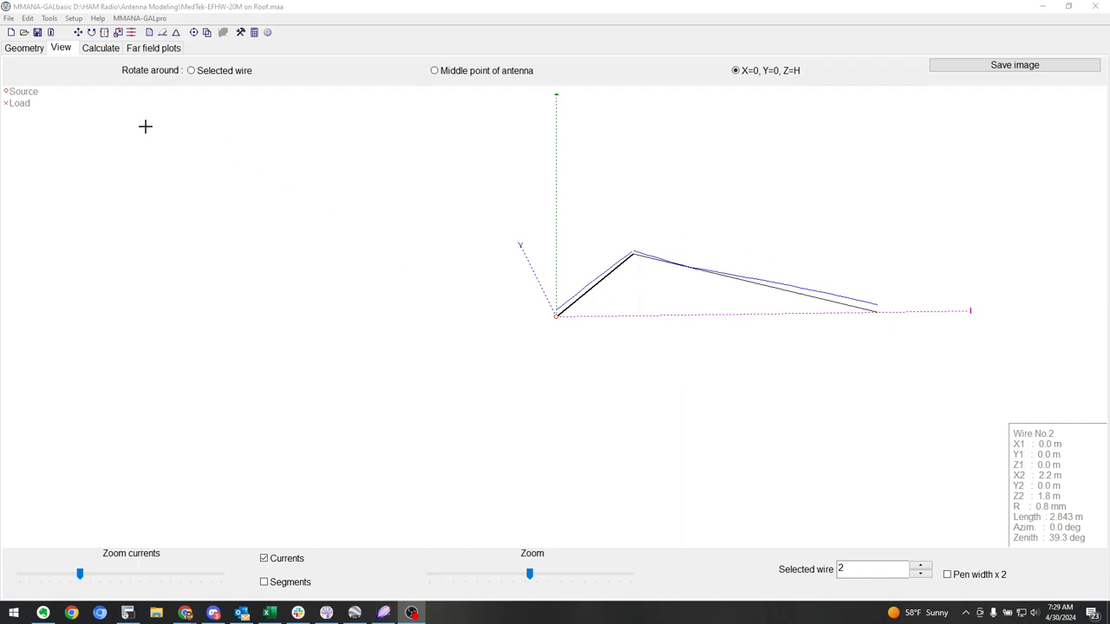
# Step: Show the 14.27 MHz calculation results, then the far-field azimuth and elevation plots
pyautogui.click(100, 47)
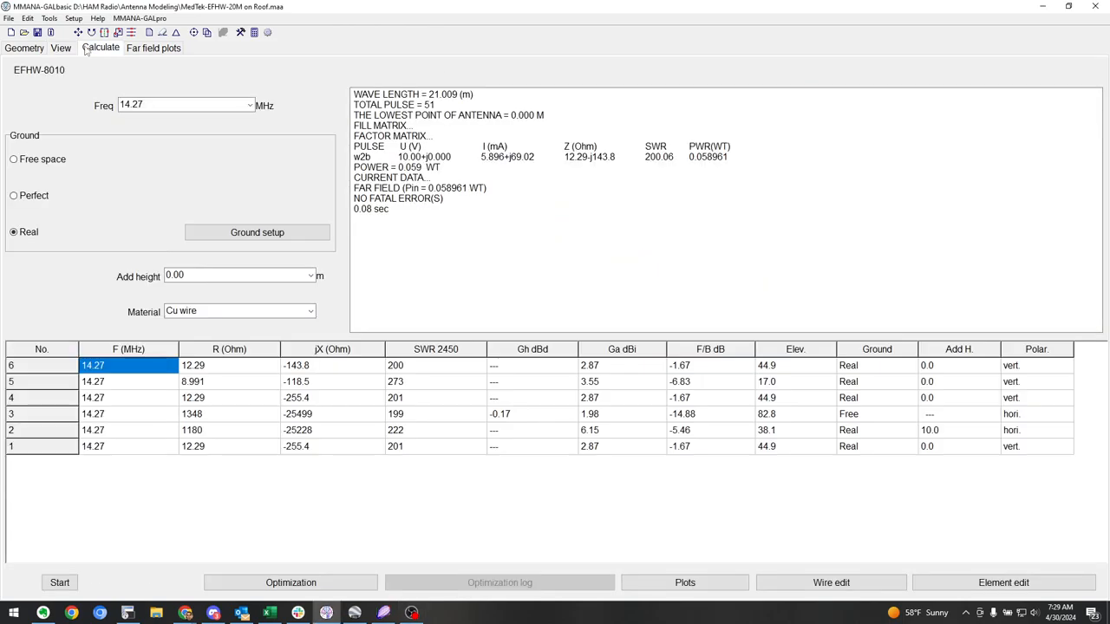
pyautogui.moveTo(153, 48)
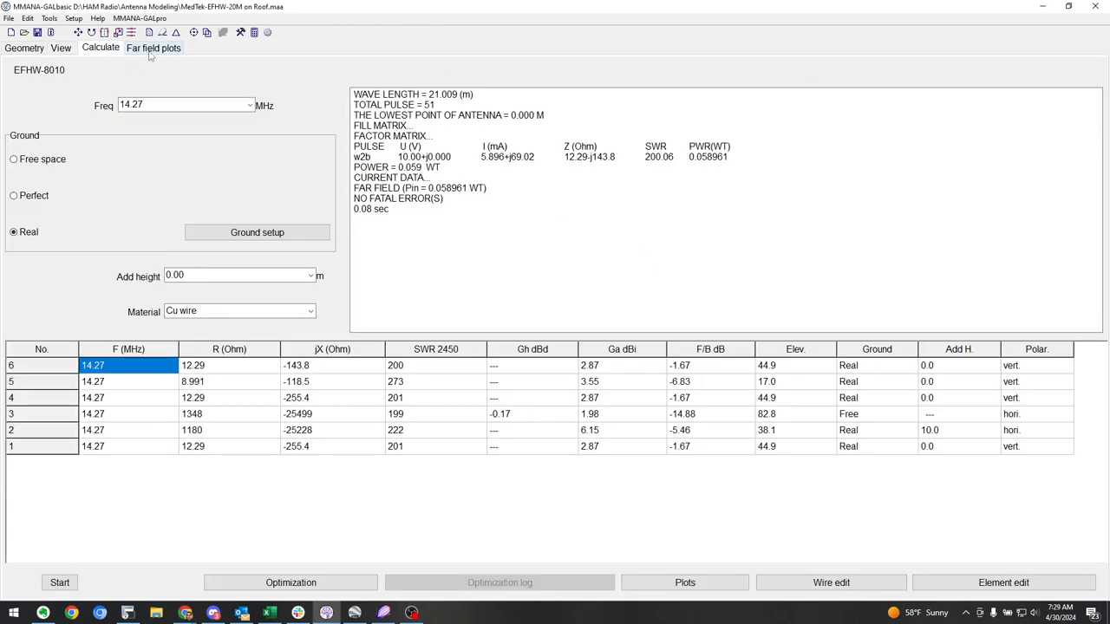
pyautogui.click(153, 47)
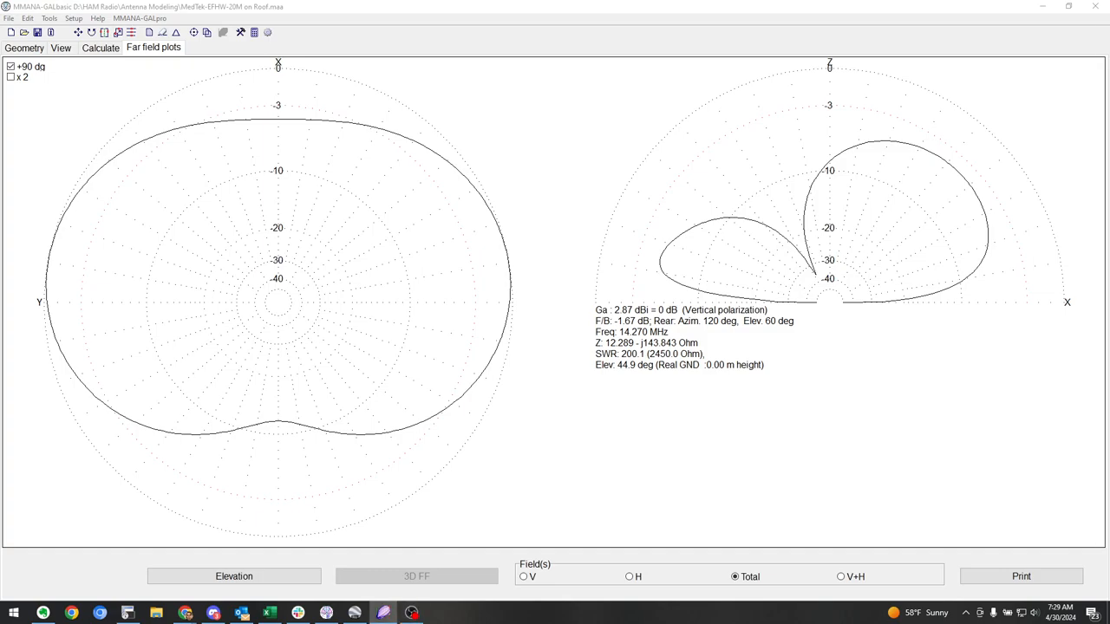
# Step: Open the EFHW 3D radiation pattern and rotate it overhead, then back to side view
pyautogui.click(417, 576)
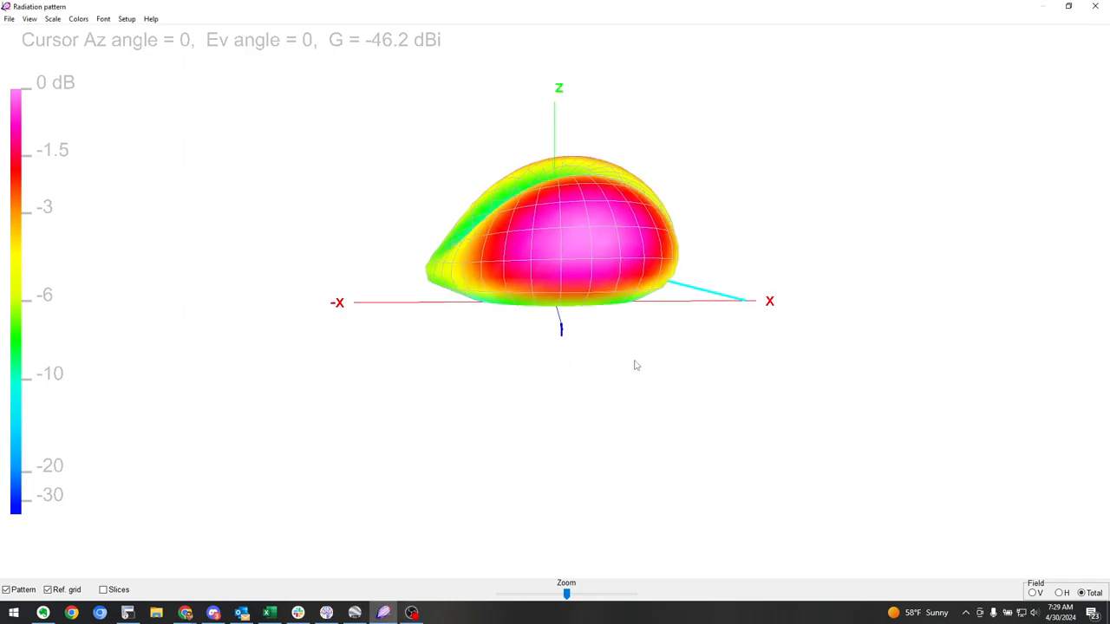
pyautogui.moveTo(637, 365); pyautogui.dragTo(759, 300)
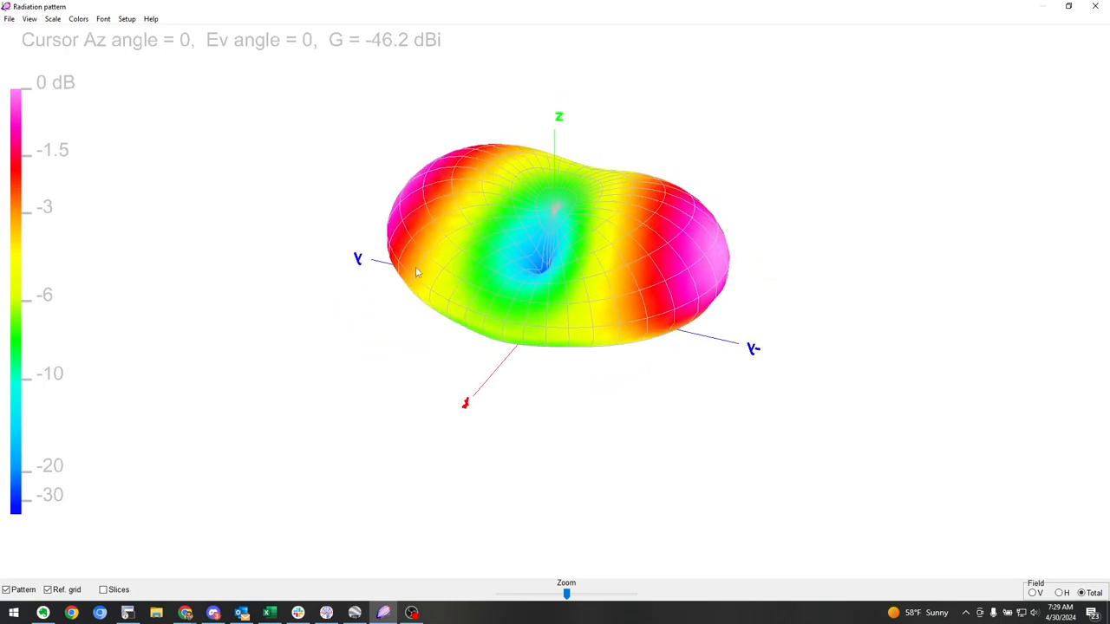
pyautogui.moveTo(416, 273); pyautogui.dragTo(551, 308)
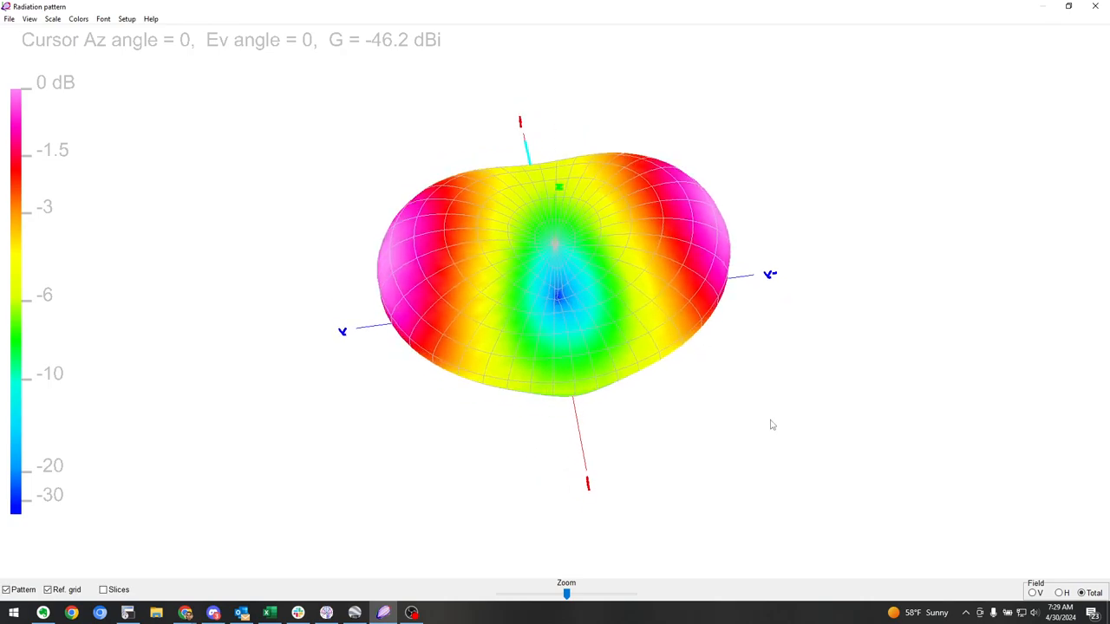
pyautogui.moveTo(772, 425); pyautogui.dragTo(673, 467)
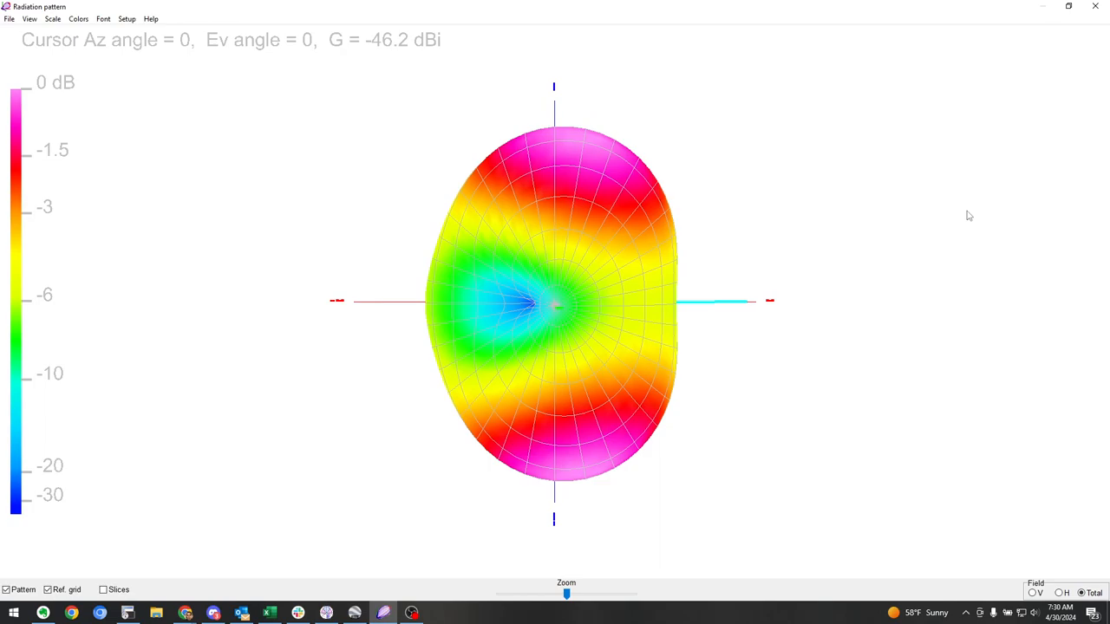
pyautogui.moveTo(717, 305)
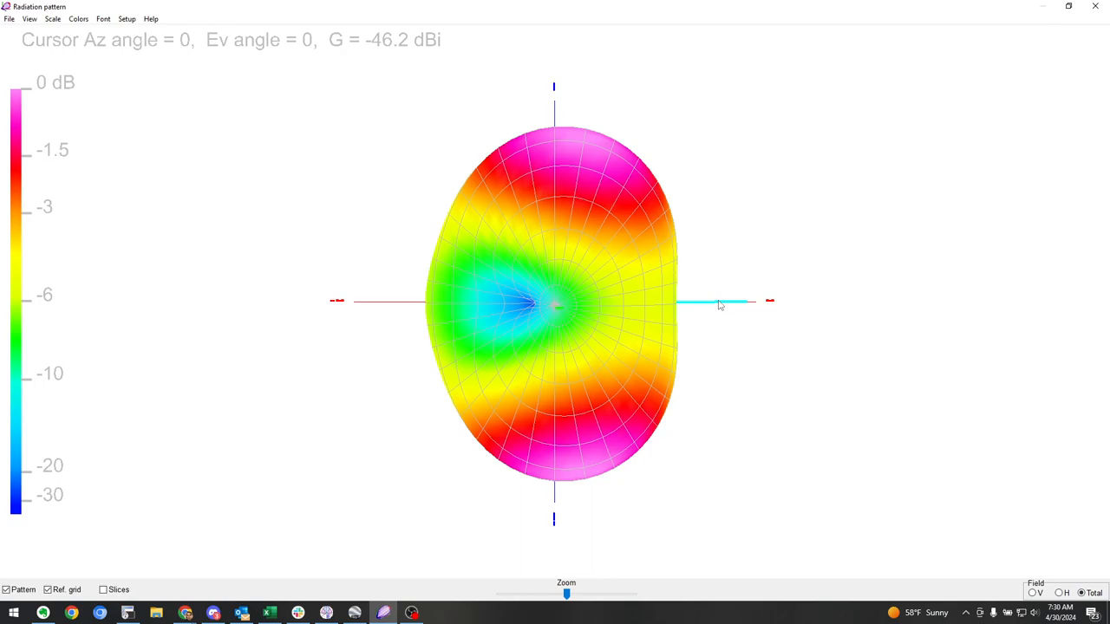
pyautogui.moveTo(720, 306); pyautogui.dragTo(748, 503)
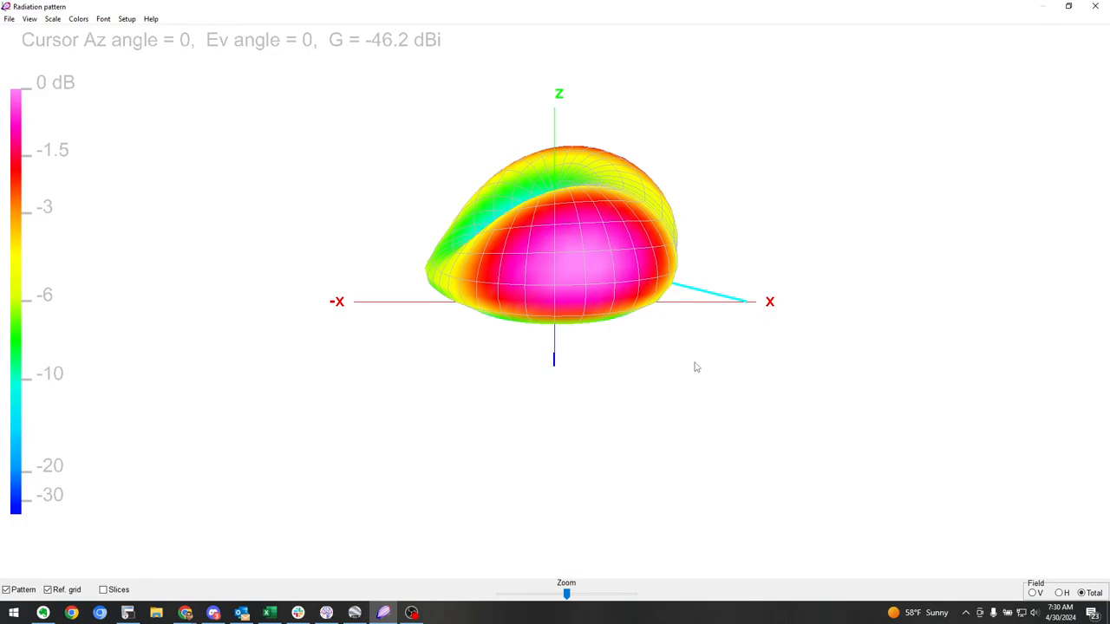
pyautogui.moveTo(715, 322)
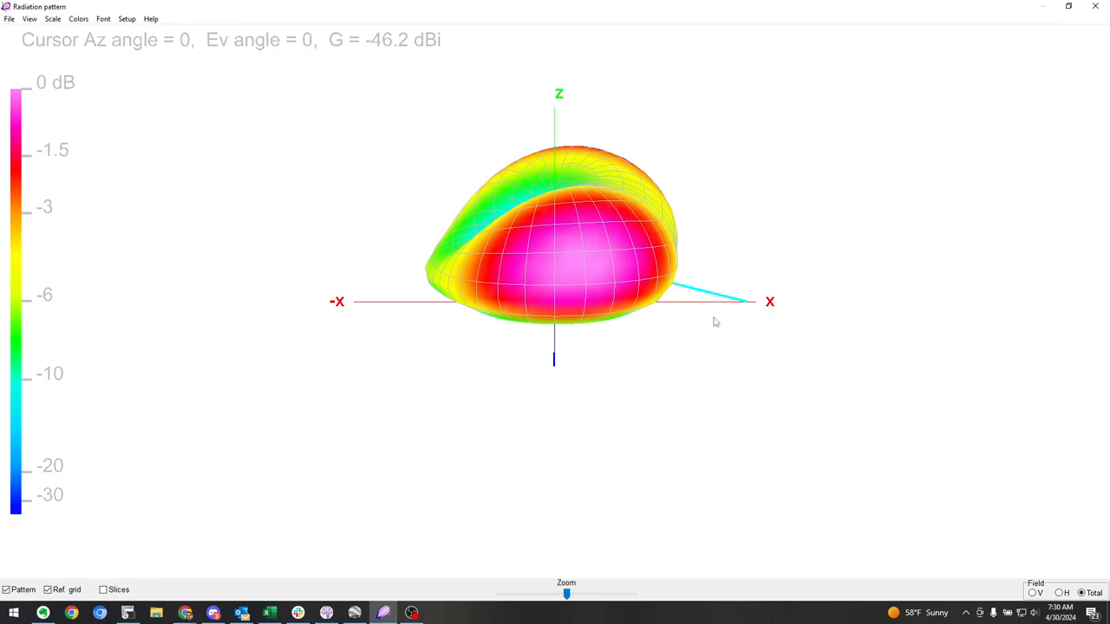
pyautogui.moveTo(348, 271)
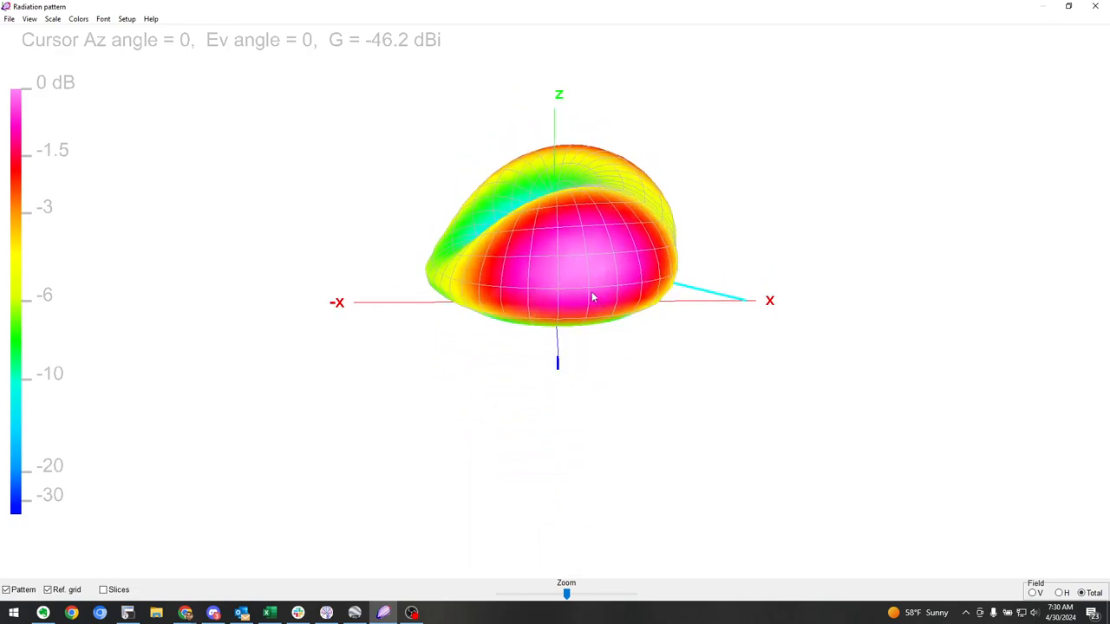
pyautogui.moveTo(147, 589)
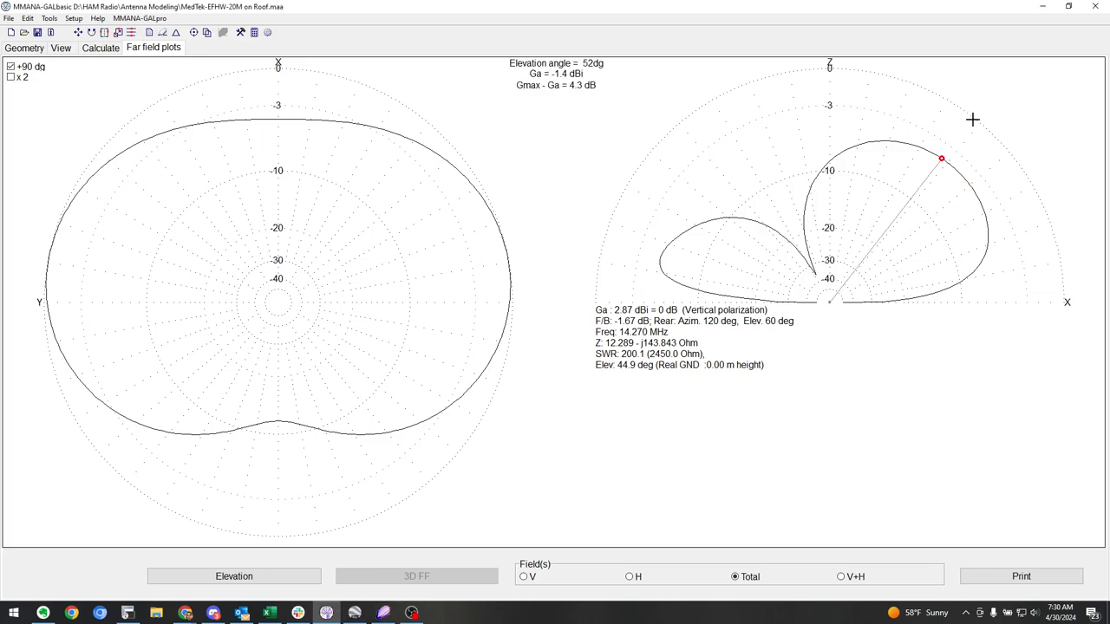
# Step: Drag the elevation marker to 5 degrees, reading −11.4 dBi gain
pyautogui.moveTo(941, 158); pyautogui.dragTo(952, 167)
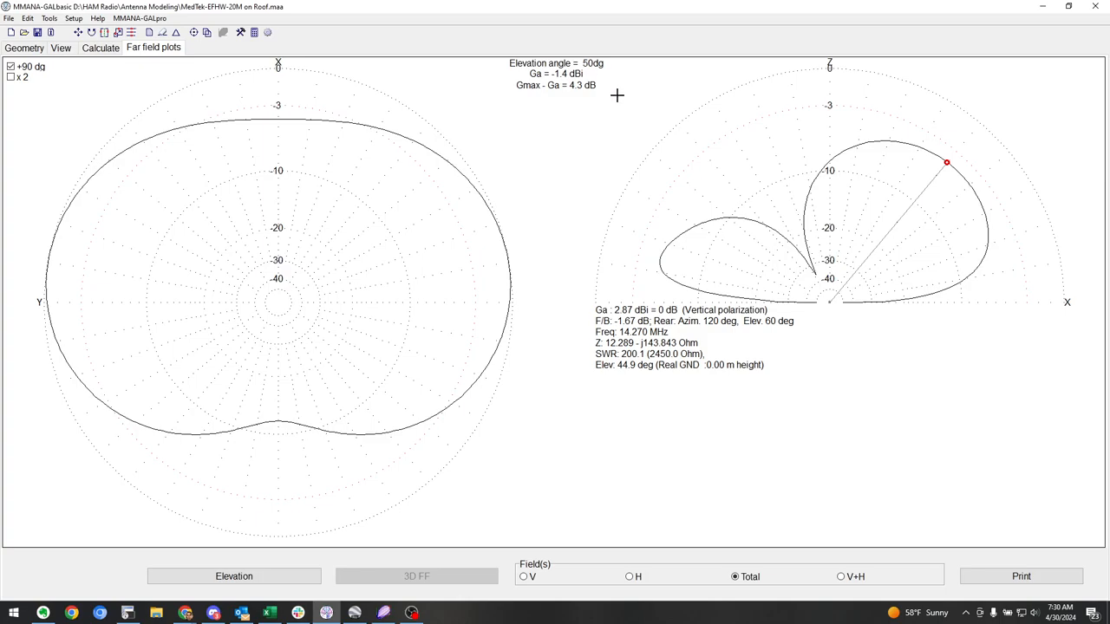
pyautogui.moveTo(946, 162); pyautogui.dragTo(841, 302)
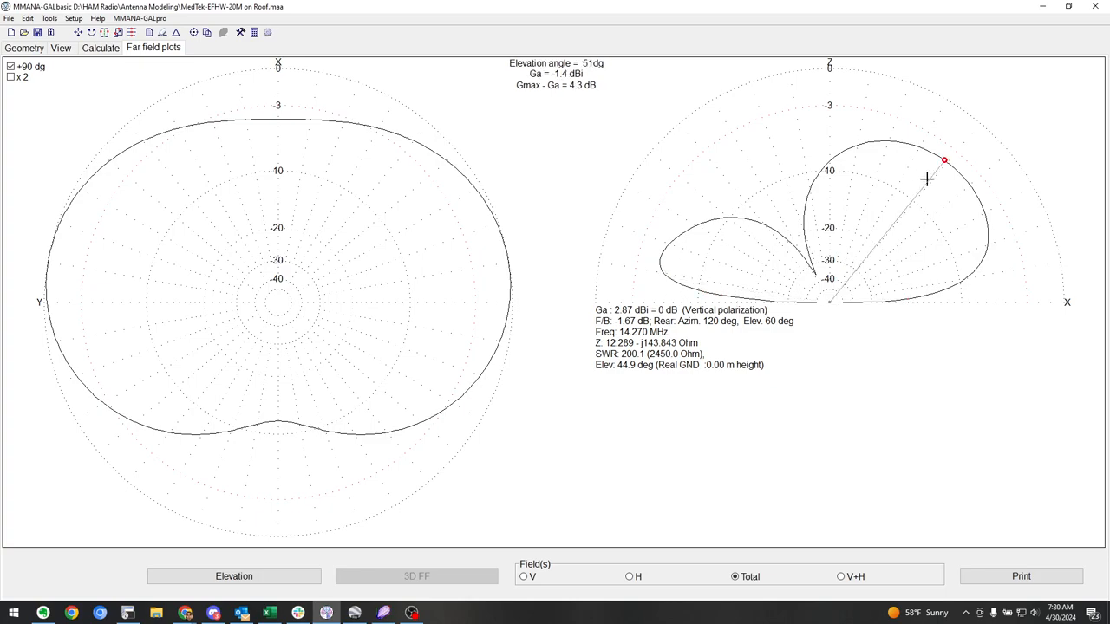
pyautogui.moveTo(944, 161); pyautogui.dragTo(956, 170)
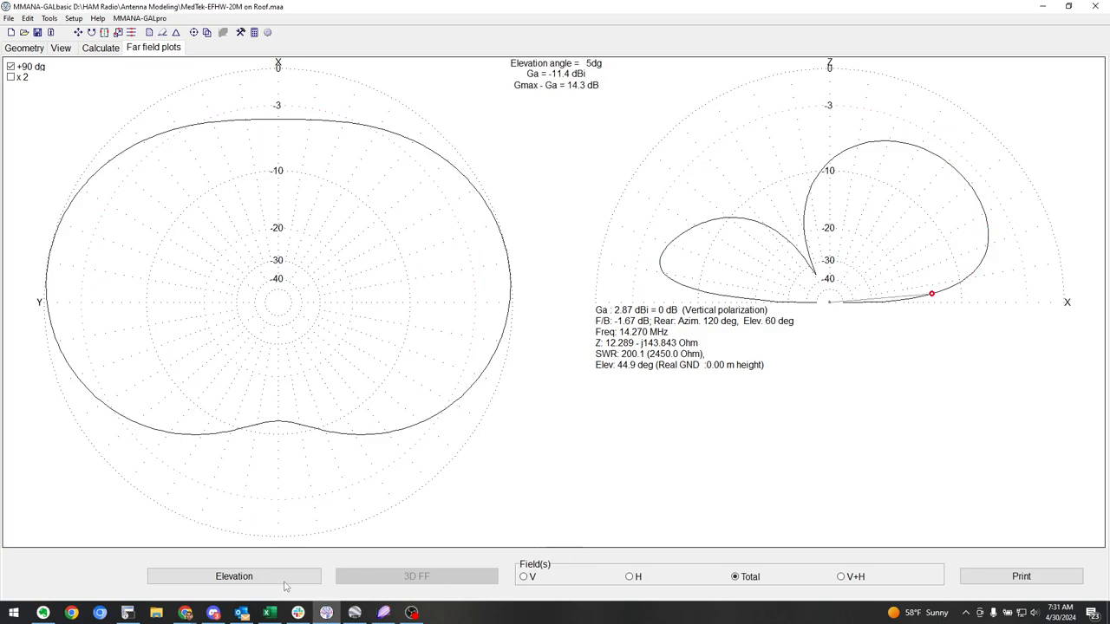
# Step: Recompute the azimuth pattern at 5° elevation, peaking at −2.6 dBi
pyautogui.click(233, 576)
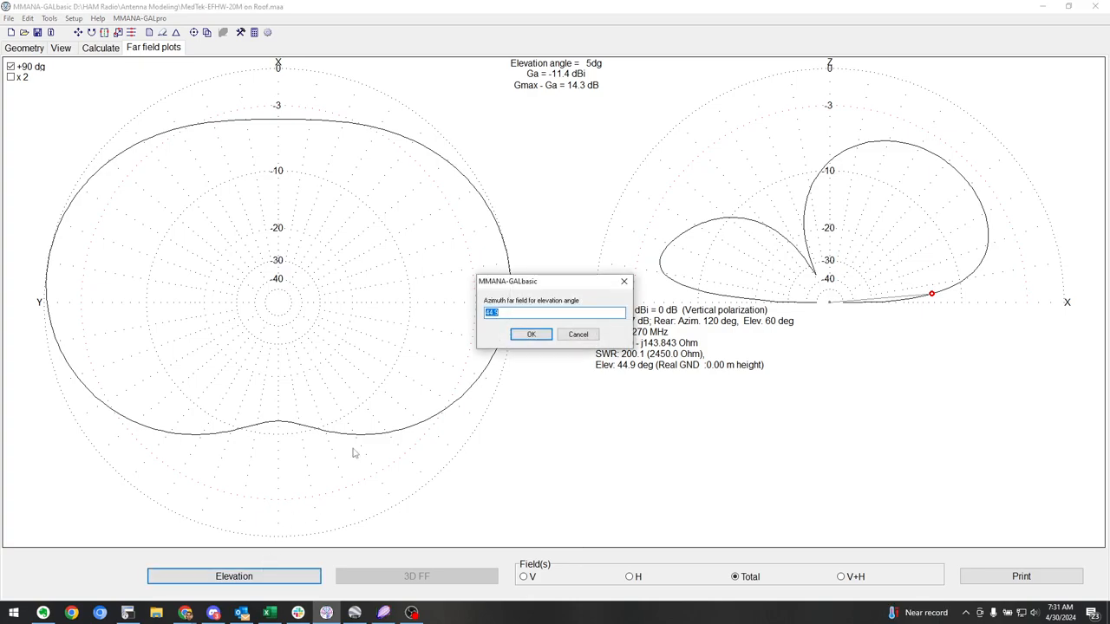
pyautogui.click(530, 333)
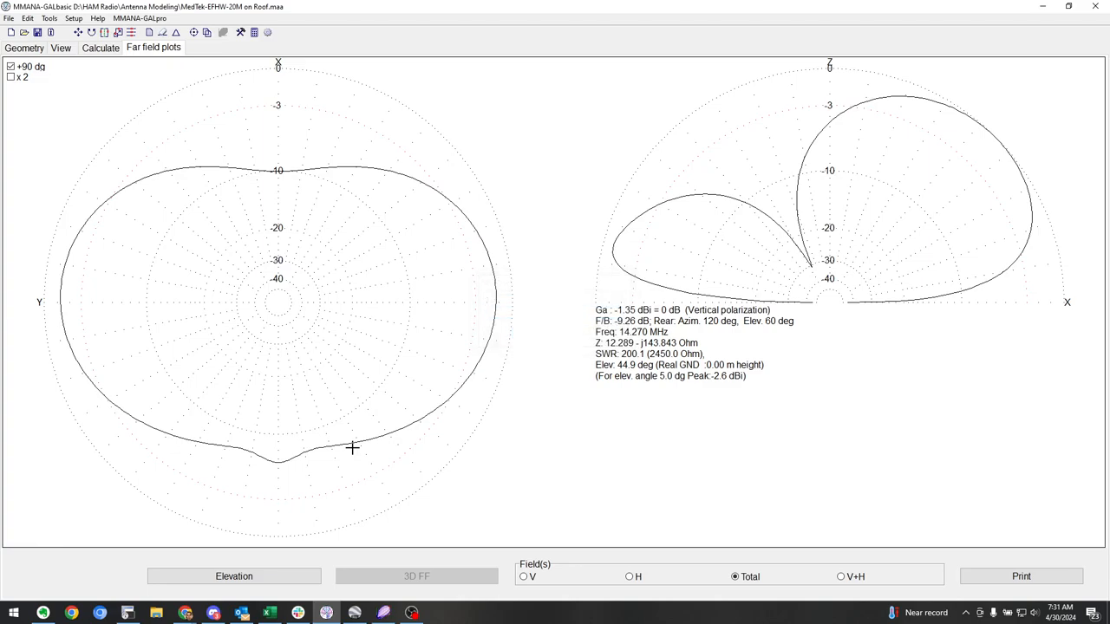
pyautogui.moveTo(1058, 264)
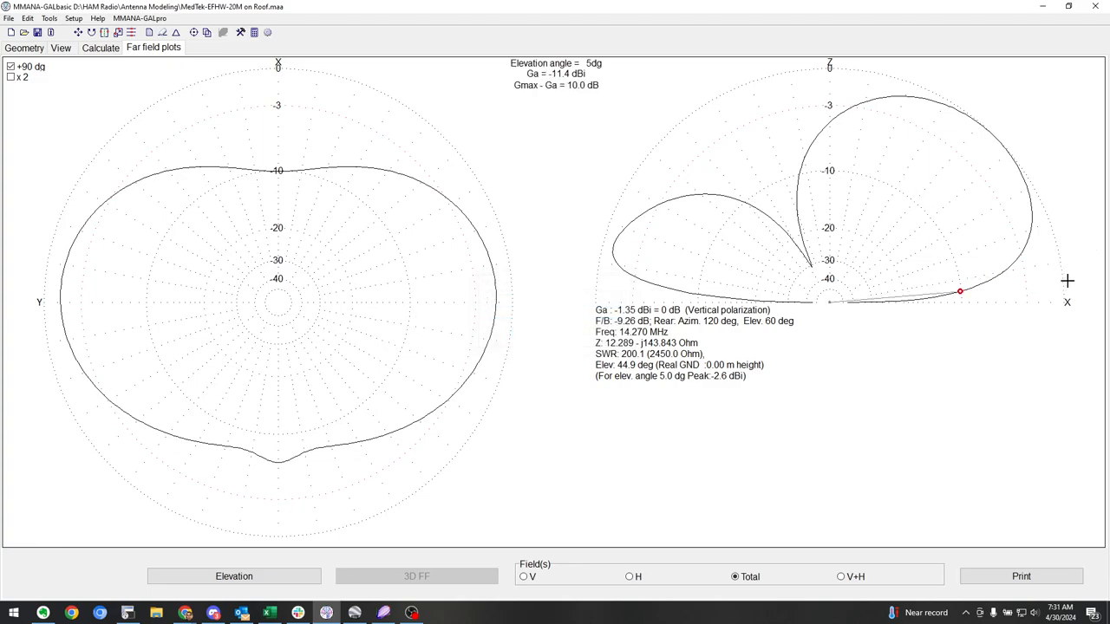
pyautogui.moveTo(1062, 281)
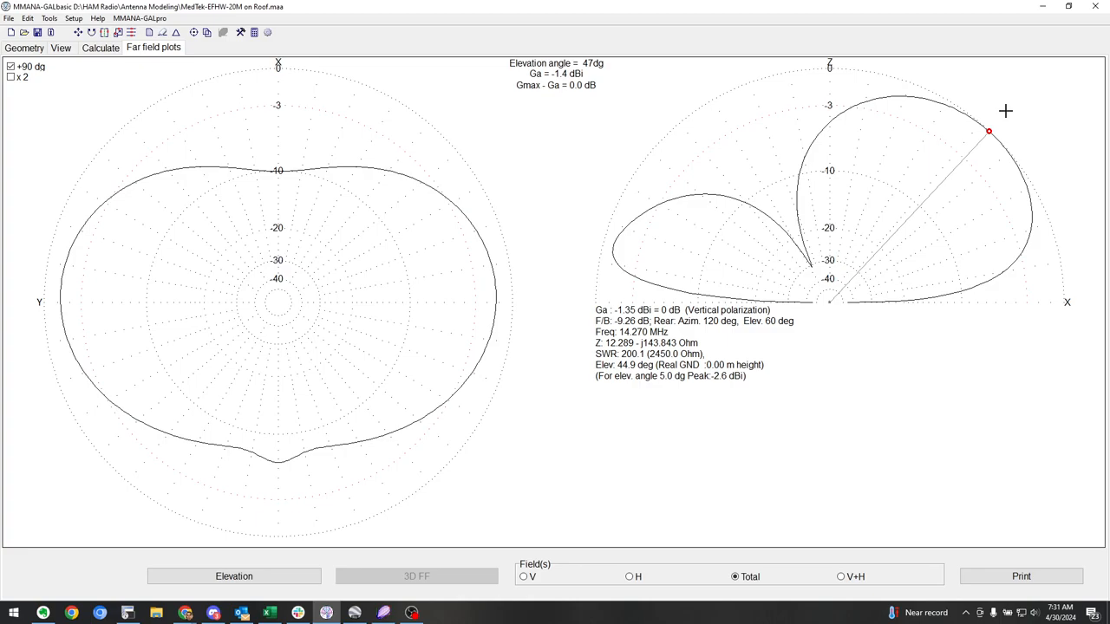
pyautogui.moveTo(1003, 111)
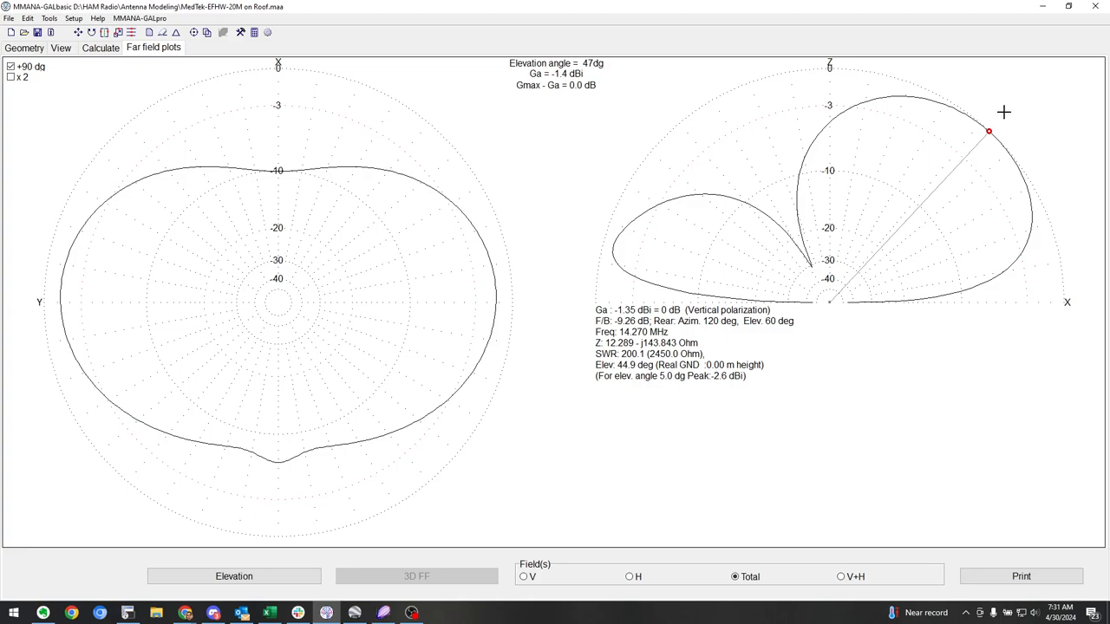
pyautogui.moveTo(1001, 108)
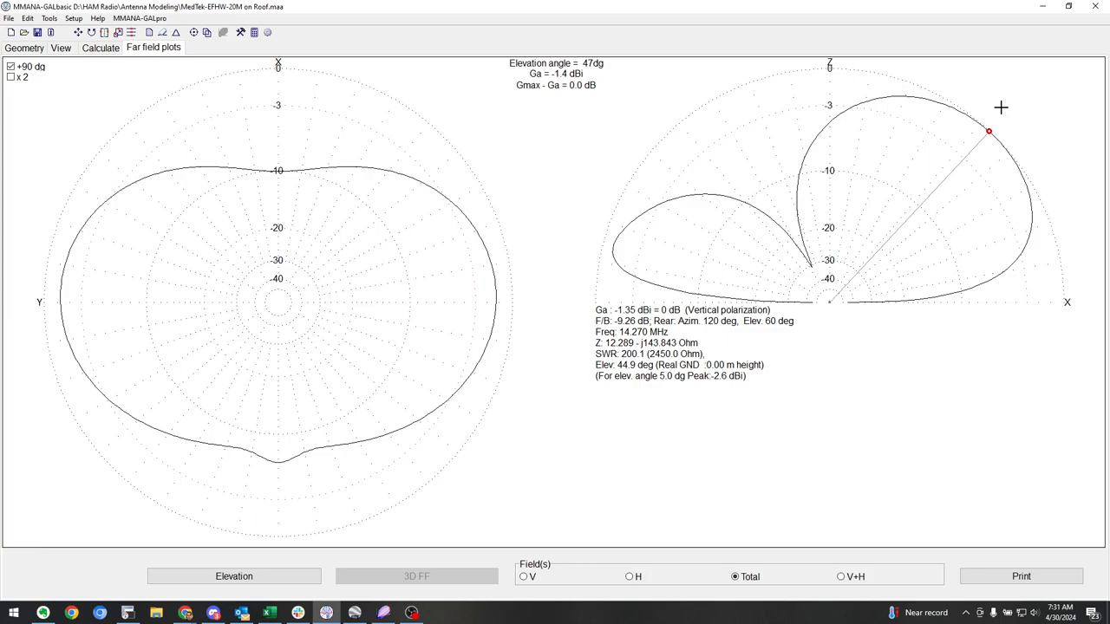
pyautogui.moveTo(1003, 114)
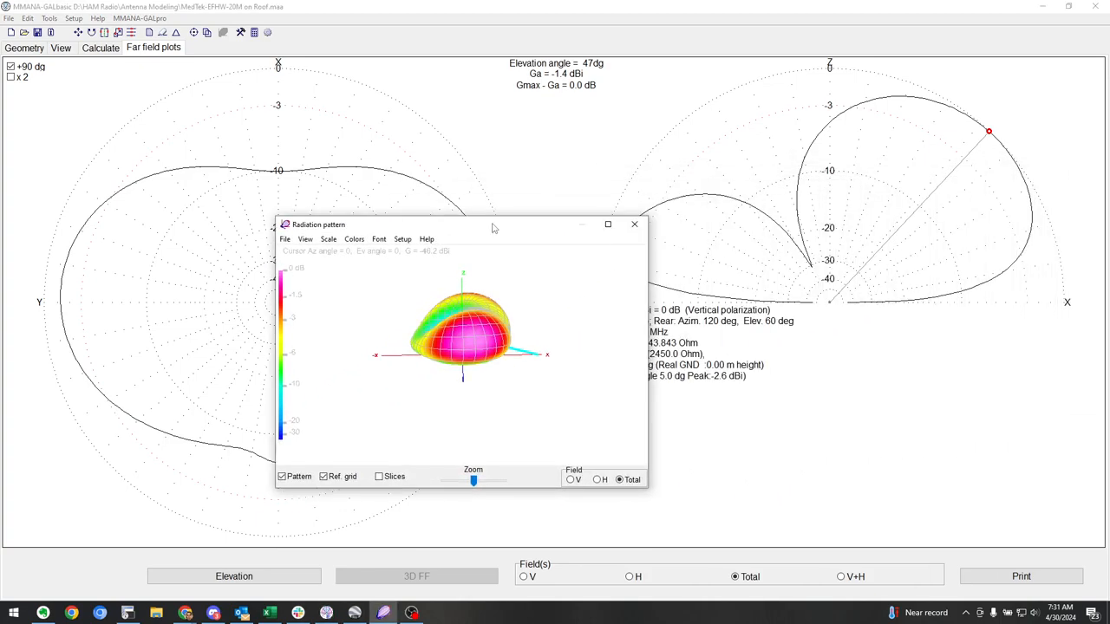
# Step: Maximize the 3D pattern window and tilt the plot to expose the null
pyautogui.click(607, 224)
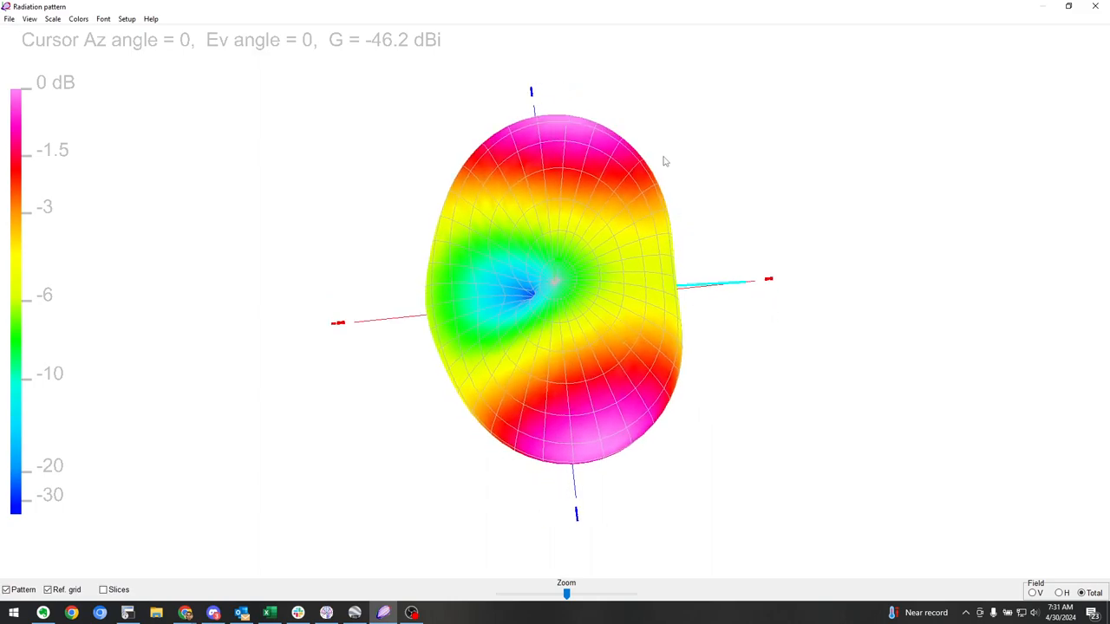
pyautogui.moveTo(665, 161); pyautogui.dragTo(676, 267)
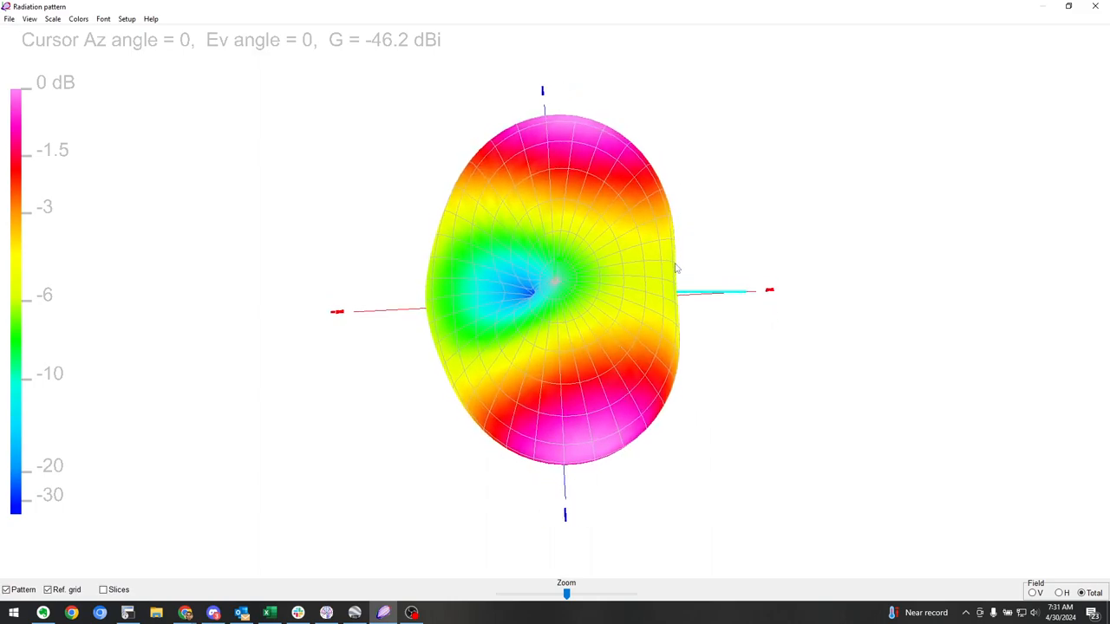
pyautogui.moveTo(676, 267); pyautogui.dragTo(654, 241)
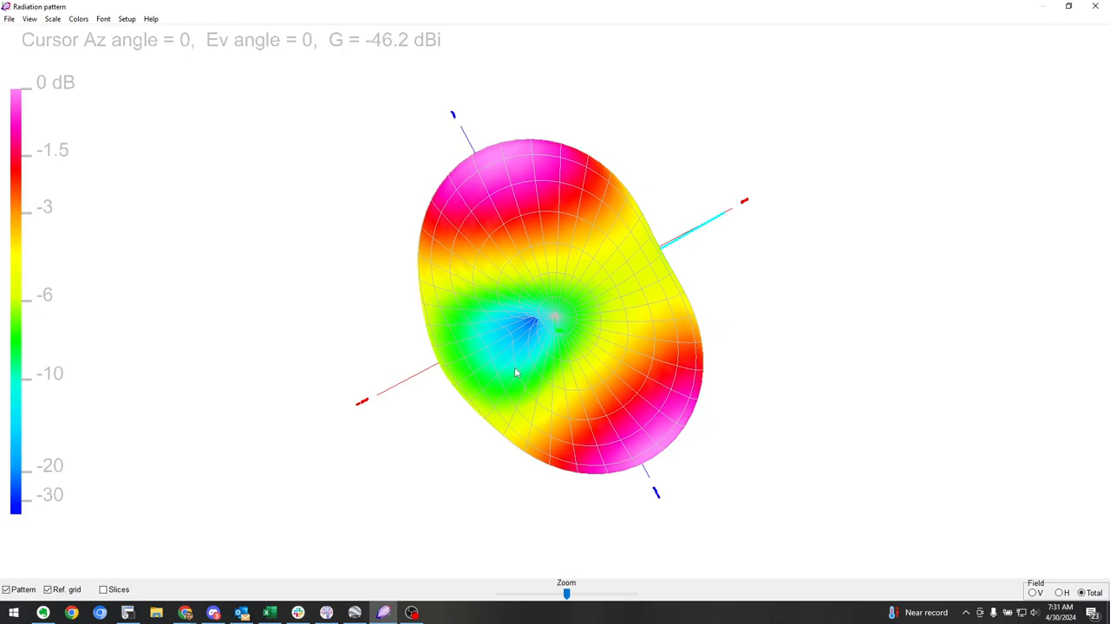
pyautogui.moveTo(398, 109)
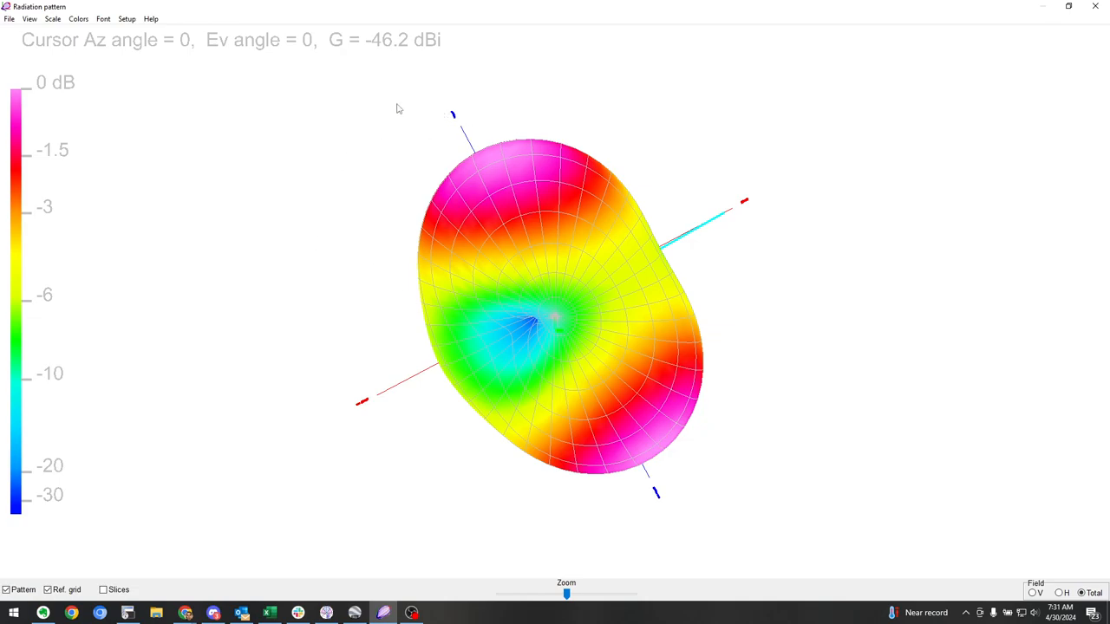
pyautogui.moveTo(399, 109); pyautogui.dragTo(481, 384)
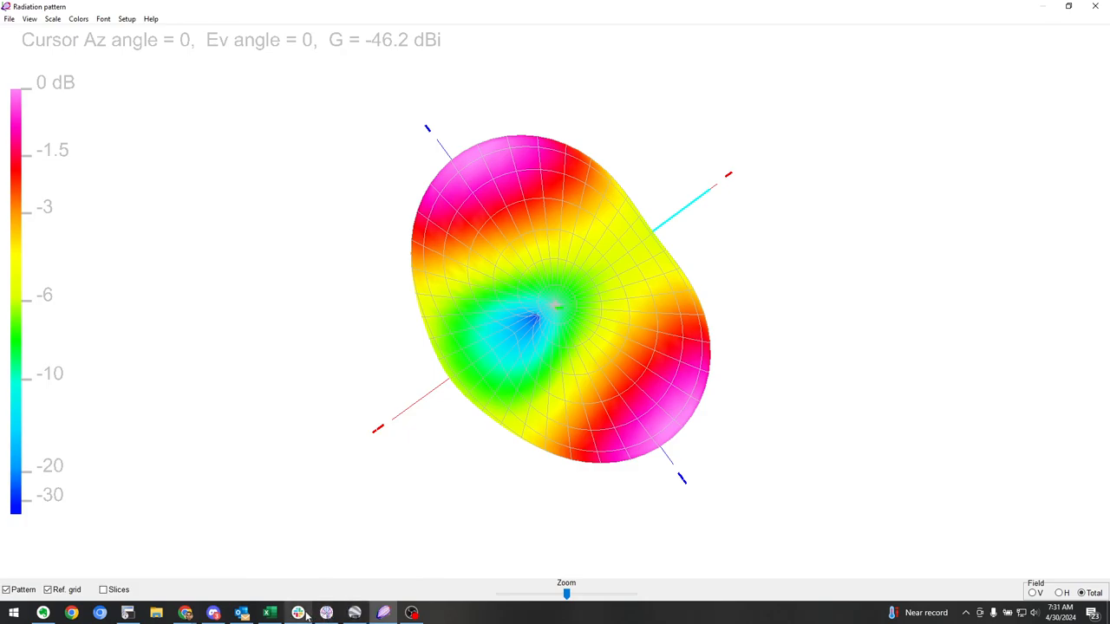
# Step: Switch to Google Earth Pro to see the house roof from above
pyautogui.click(297, 613)
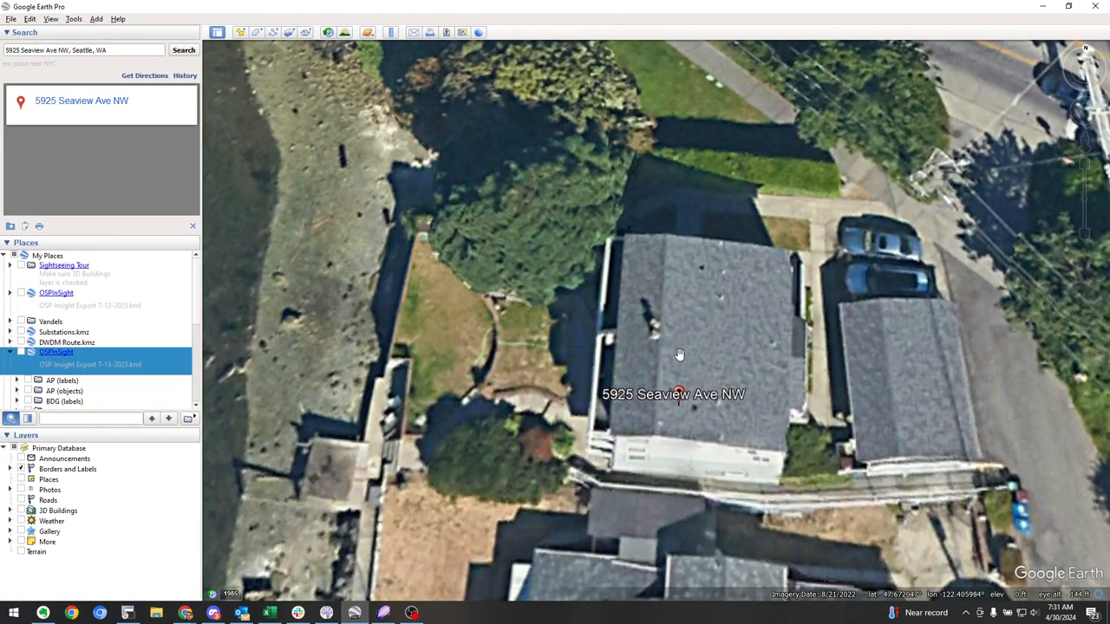
pyautogui.moveTo(637, 388)
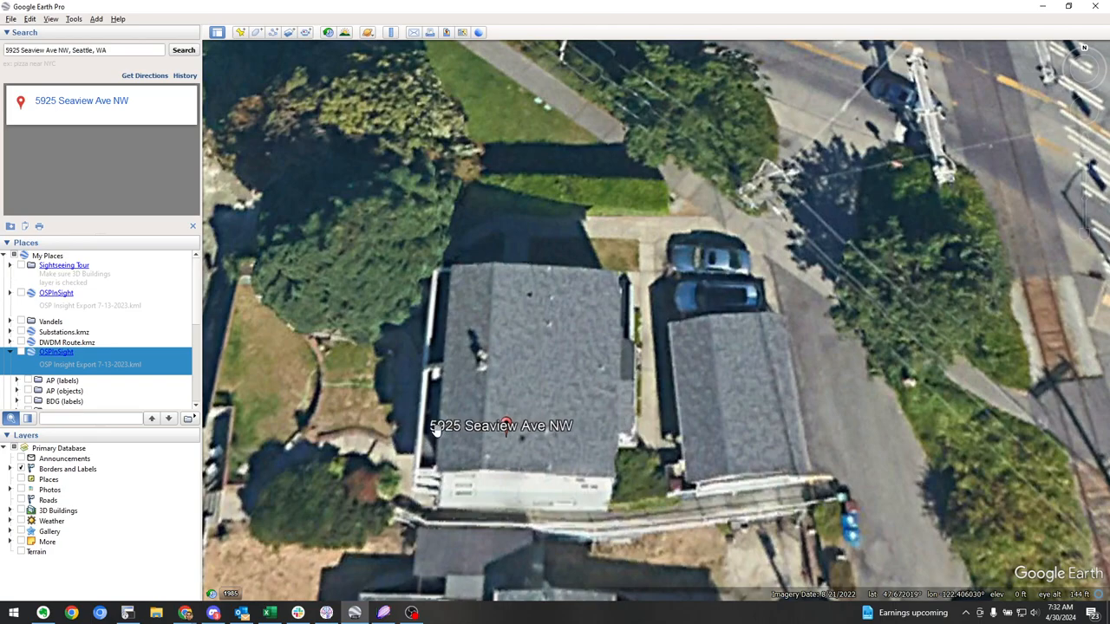
pyautogui.moveTo(457, 433)
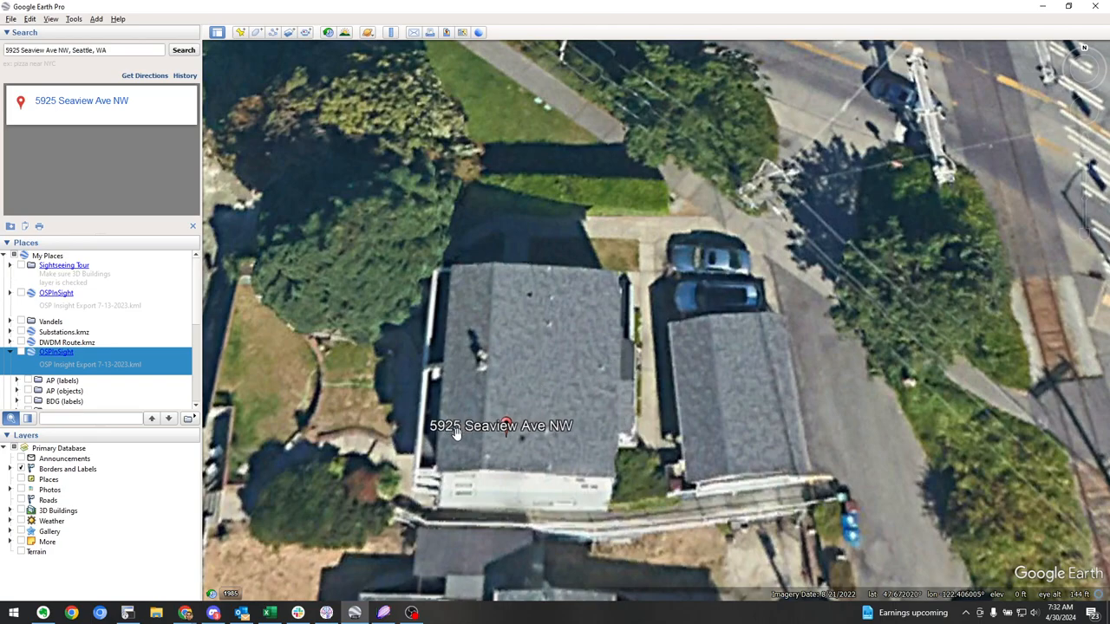